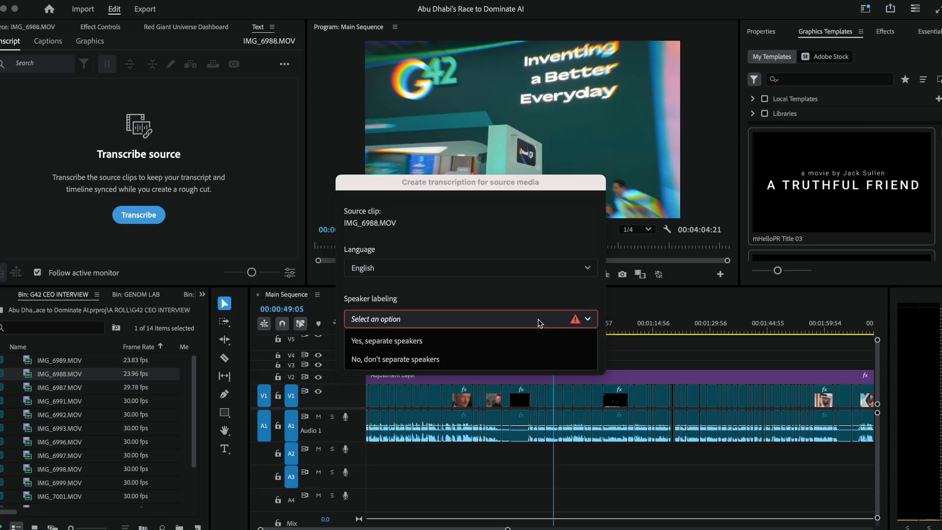
Step: Set Speaker labeling to "No, don't separate speakers" for the IMG_6988.MOV transcription
left_click(395, 359)
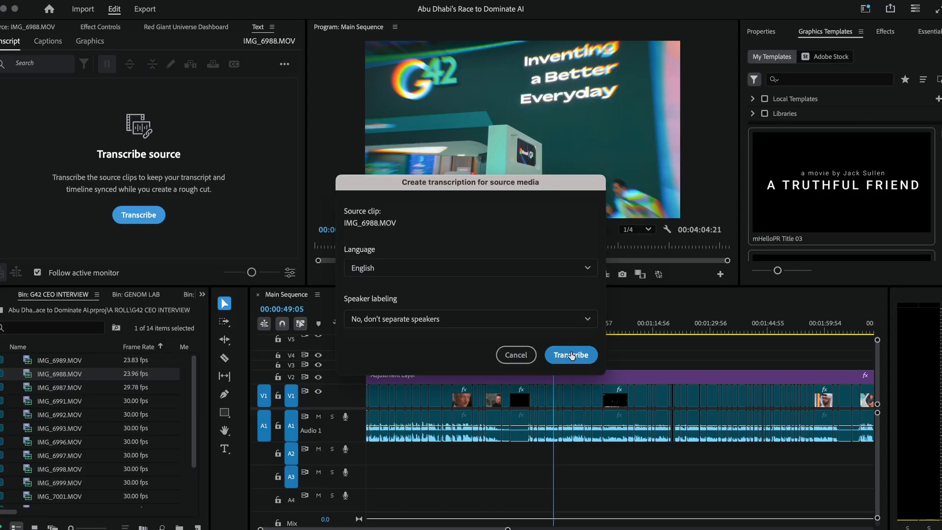